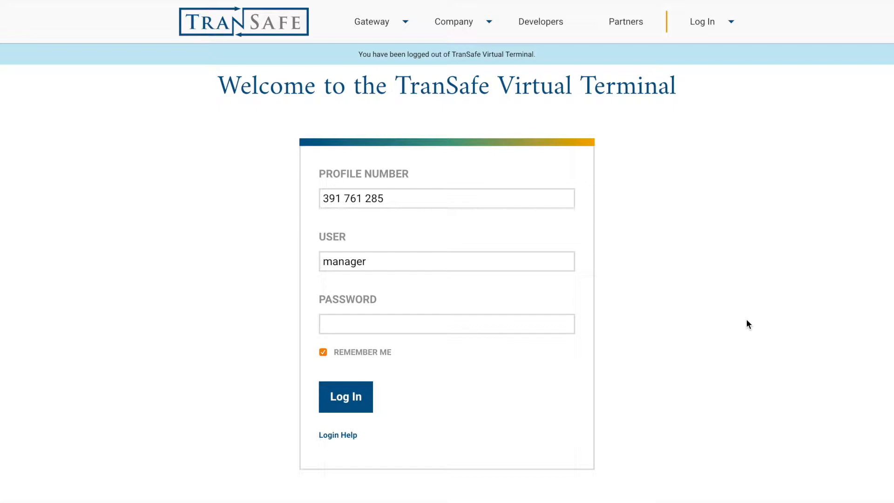
mouse_move(715, 314)
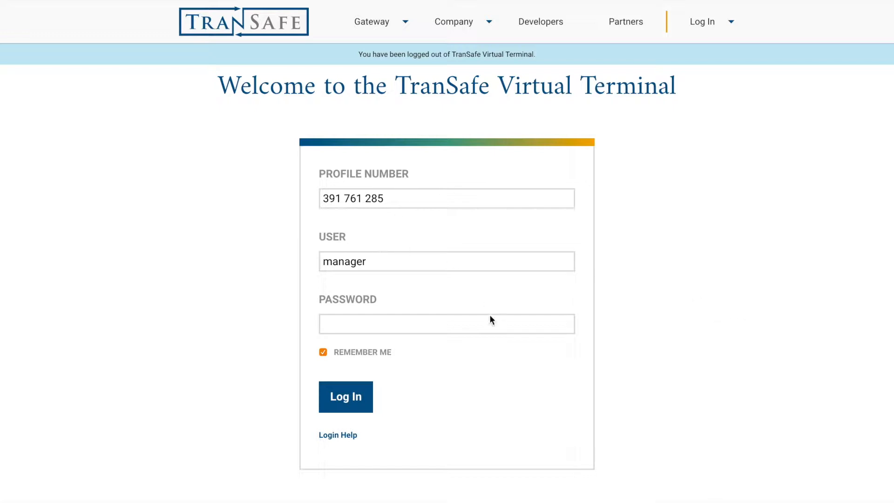
- Enter the account password and submit the login to reach the dashboard
left_click(344, 396)
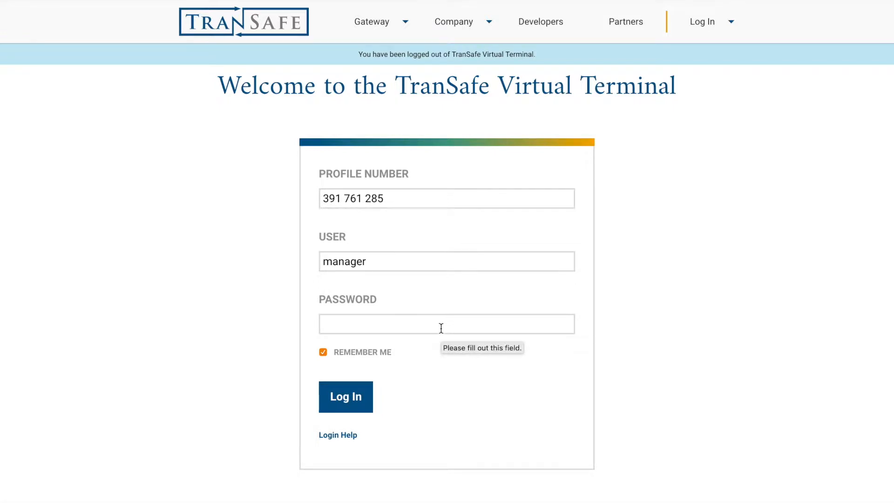
mouse_move(309, 208)
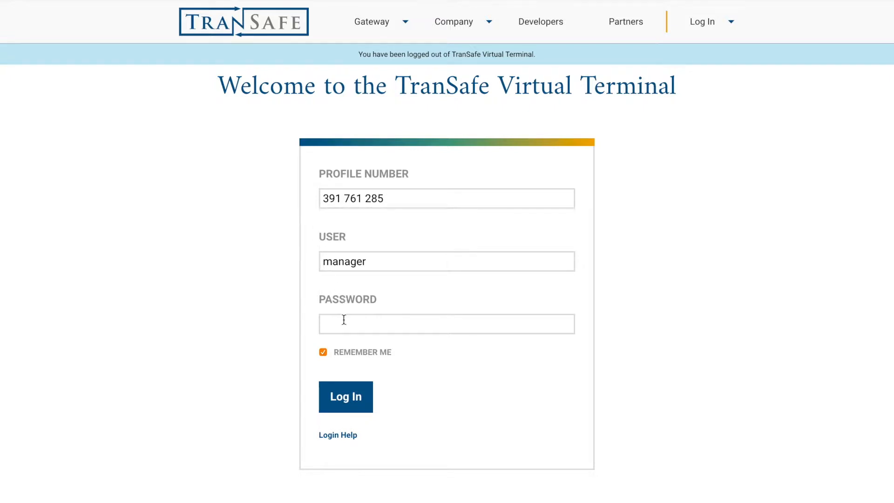
type("•••")
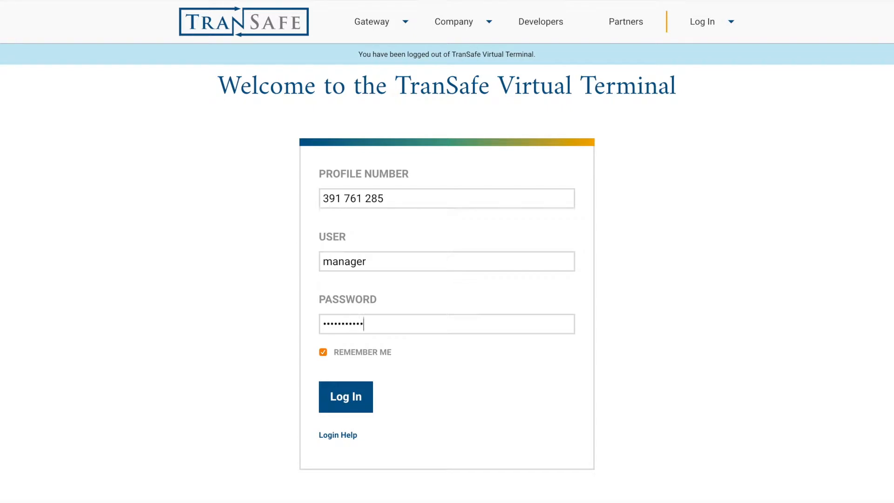
left_click(344, 397)
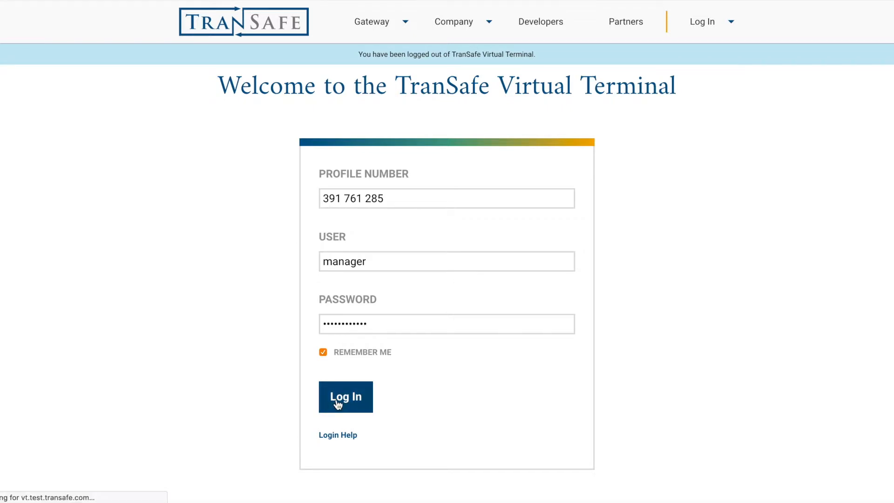
left_click(344, 397)
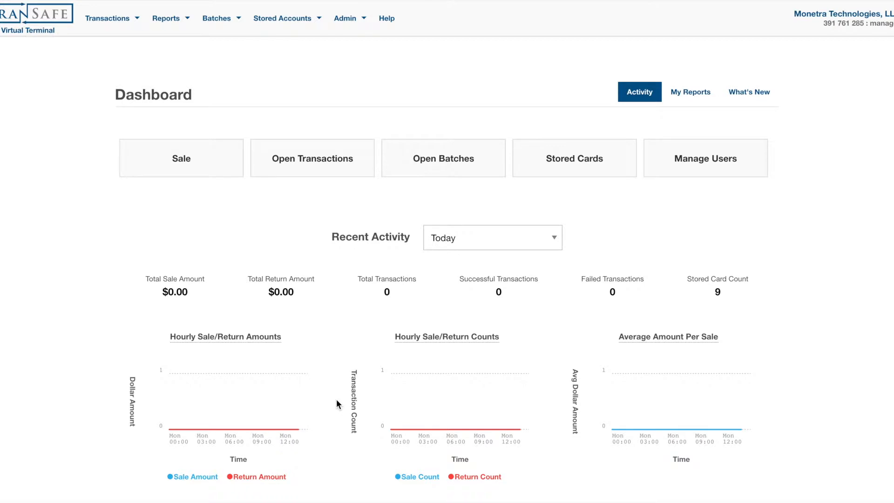
- Review the account's LOOPBACK processor and Retail industry details, then hide them
left_click(843, 18)
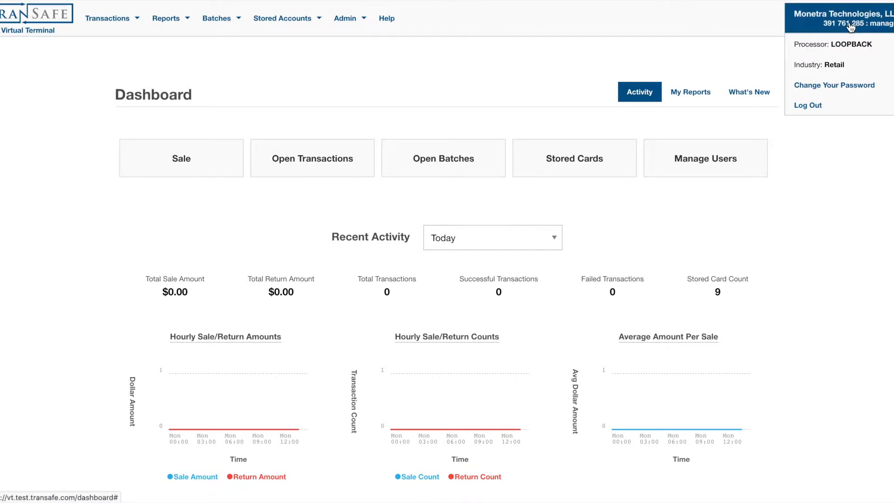
left_click(833, 86)
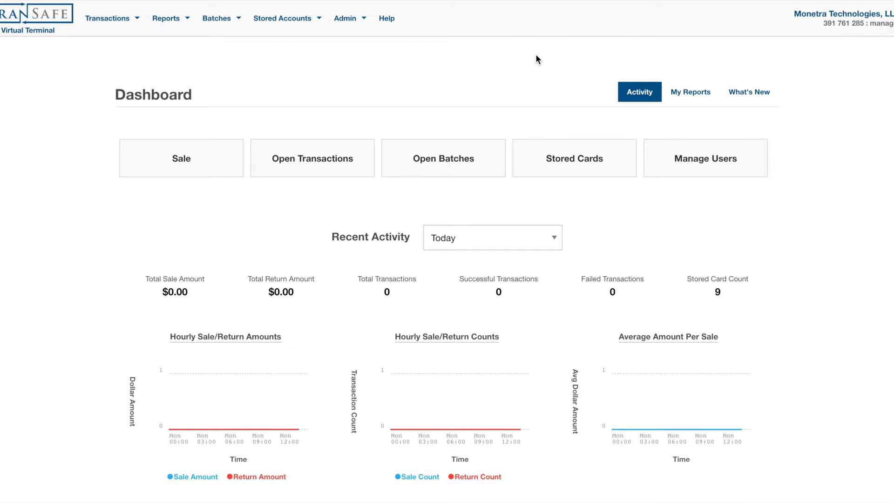
mouse_move(211, 403)
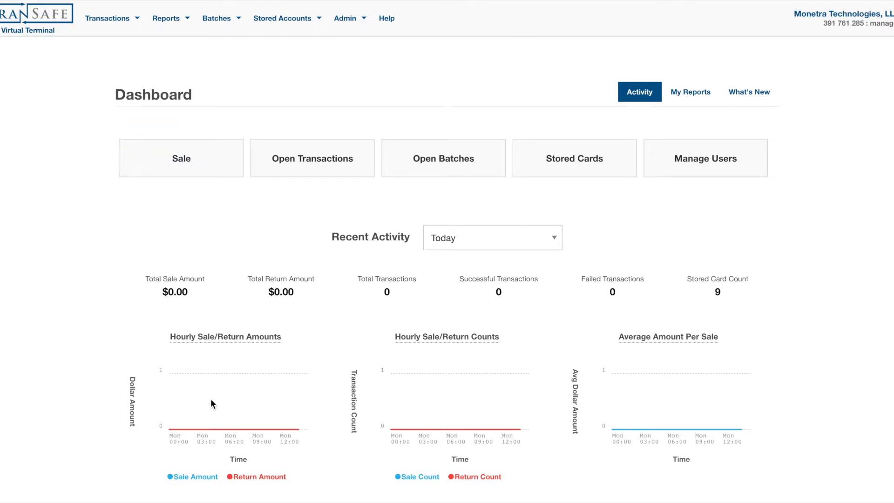
mouse_move(773, 330)
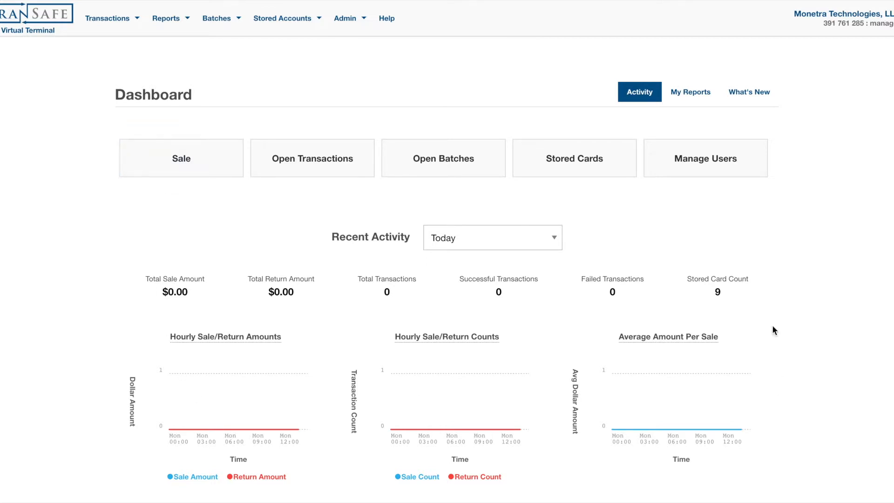
mouse_move(517, 275)
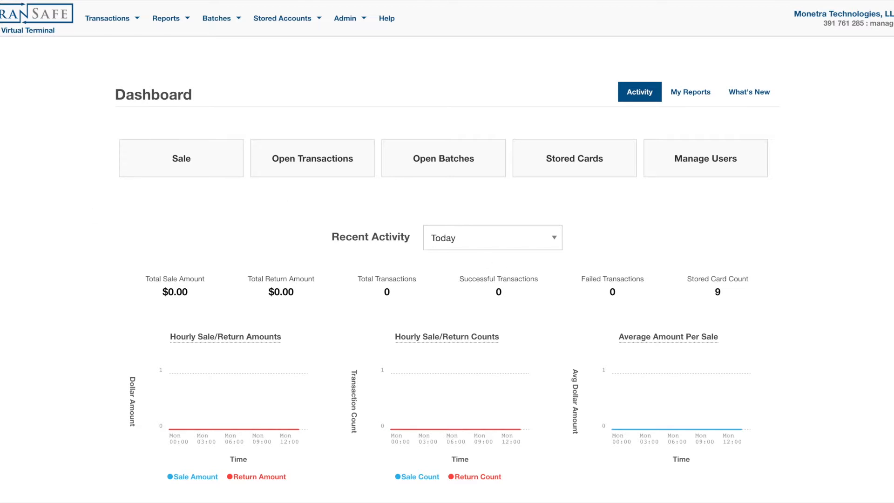
mouse_move(597, 314)
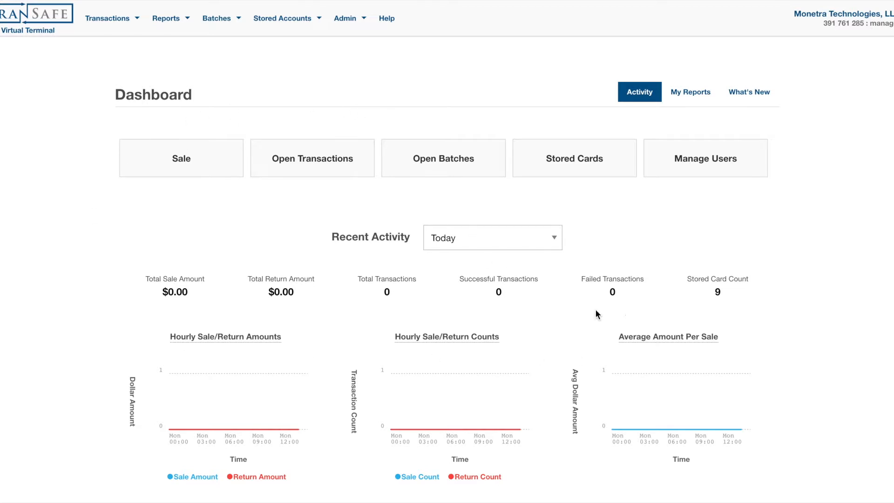
mouse_move(459, 324)
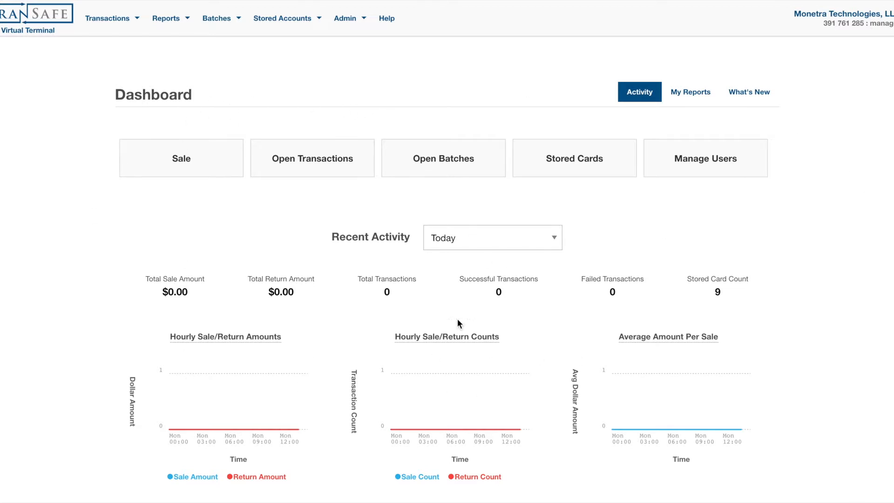
mouse_move(56, 182)
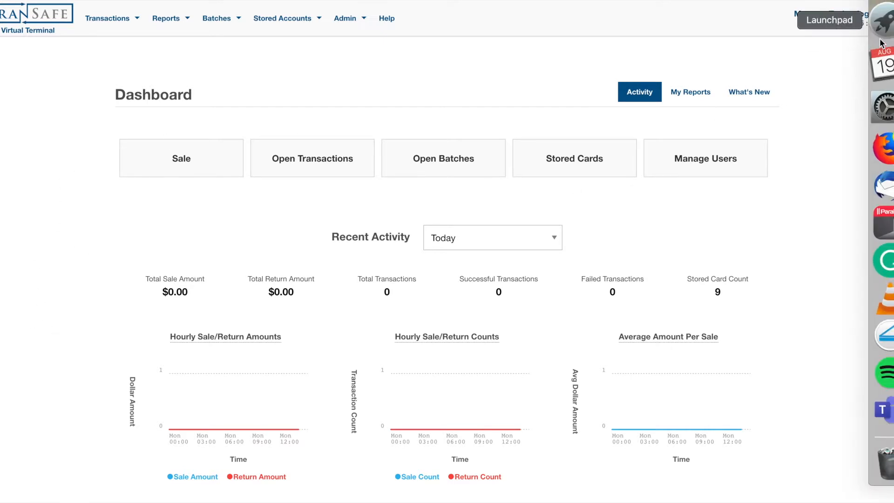
left_click(843, 14)
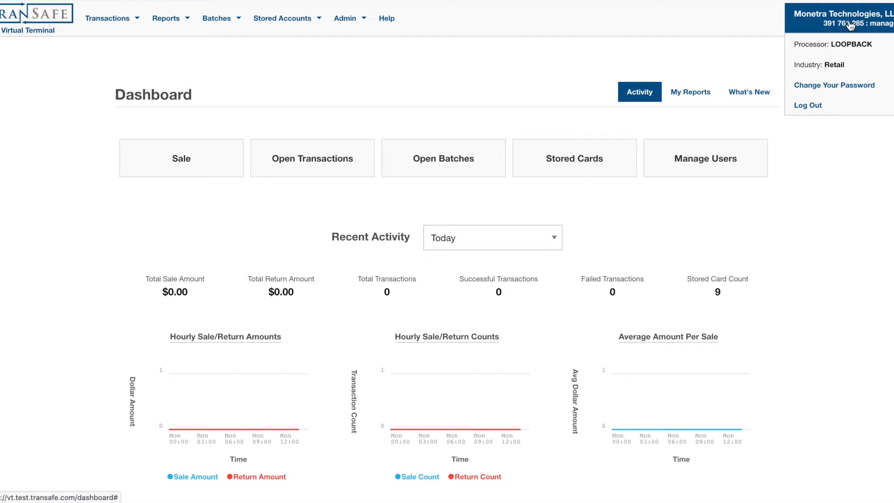
left_click(841, 120)
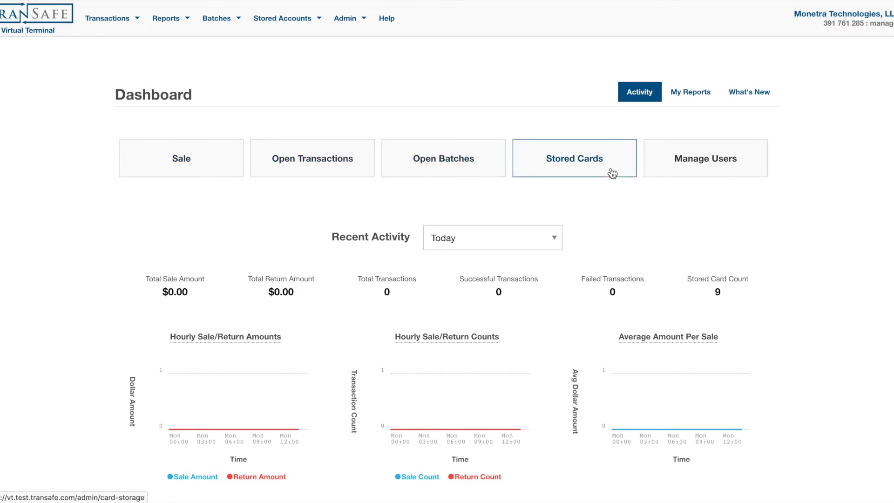
mouse_move(459, 144)
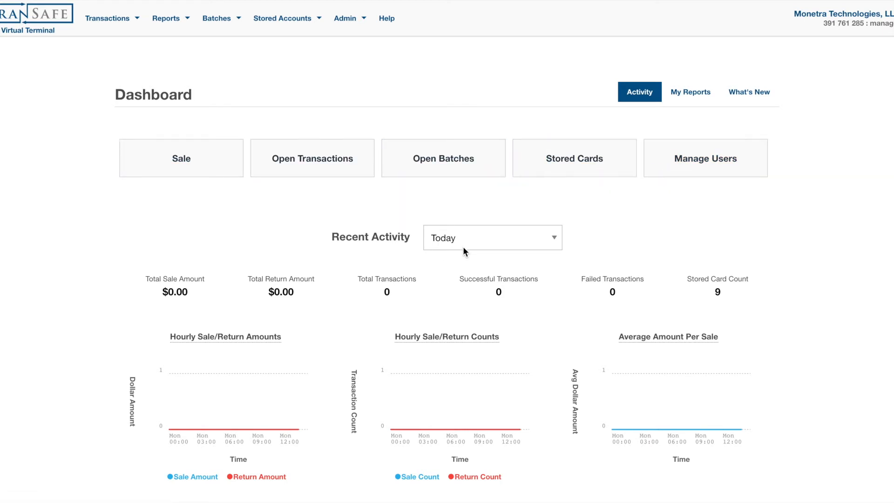
left_click(491, 237)
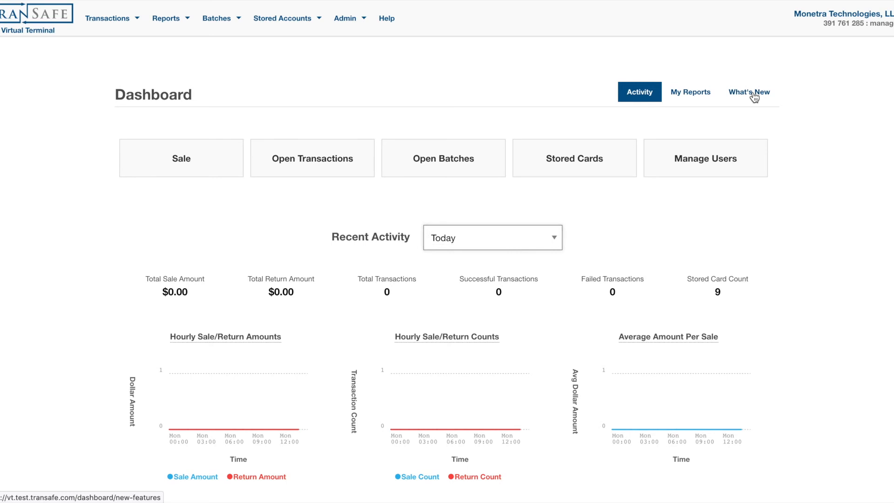
left_click(749, 93)
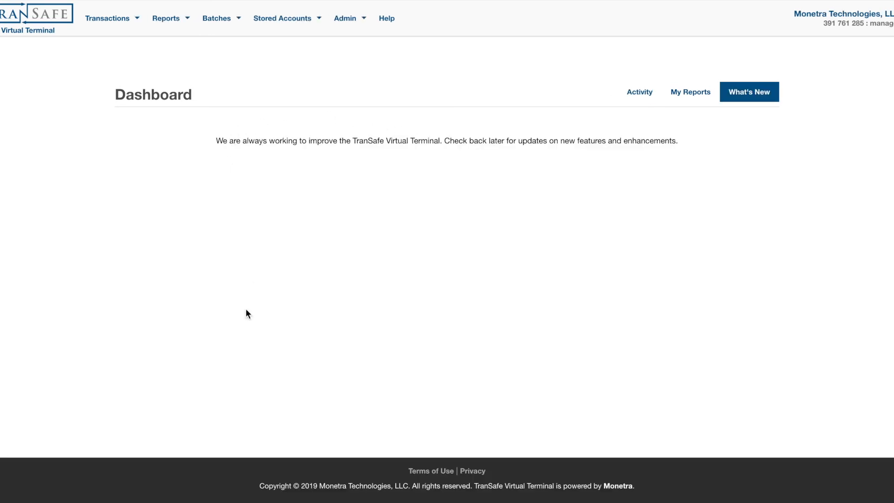
mouse_move(302, 121)
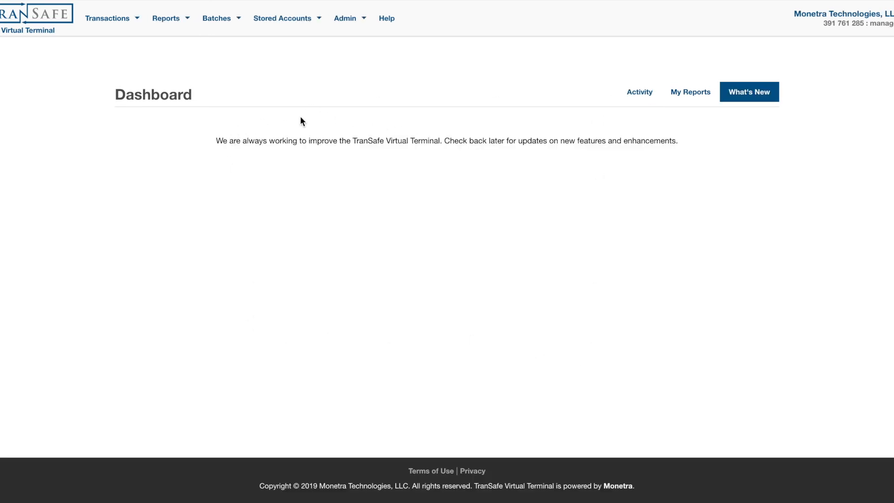
mouse_move(573, 102)
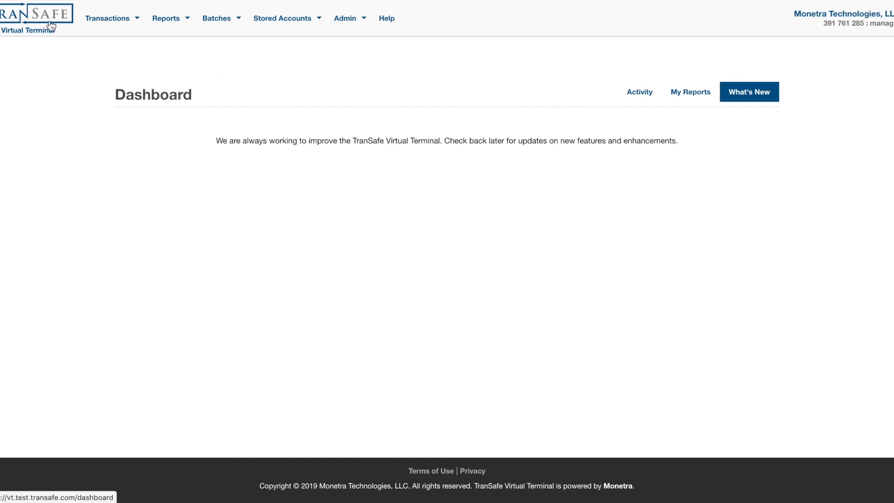
left_click(638, 92)
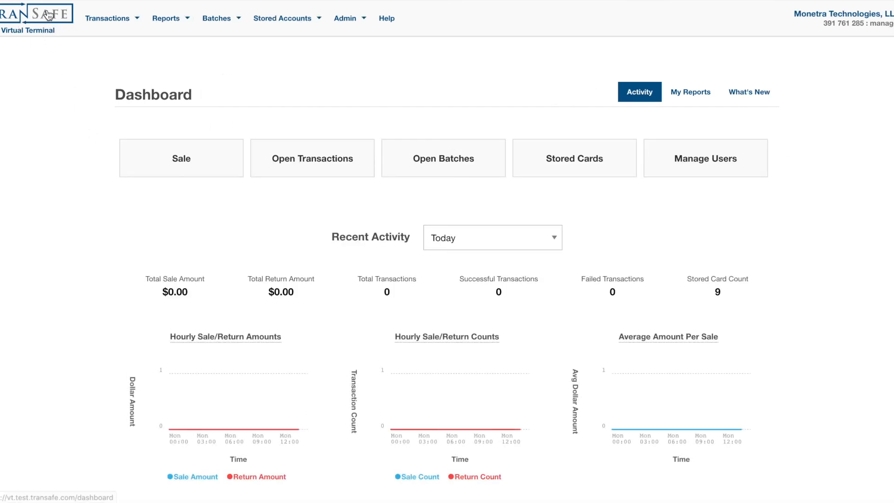